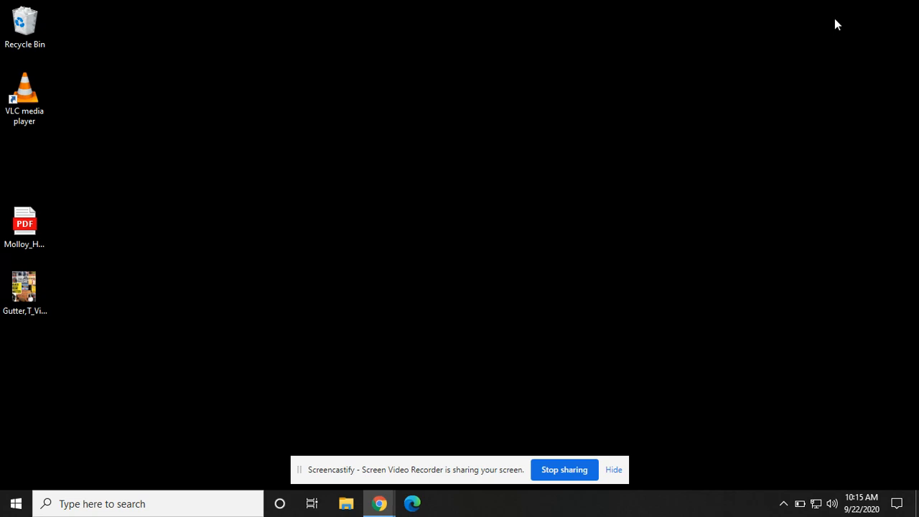
mouse_move(353, 188)
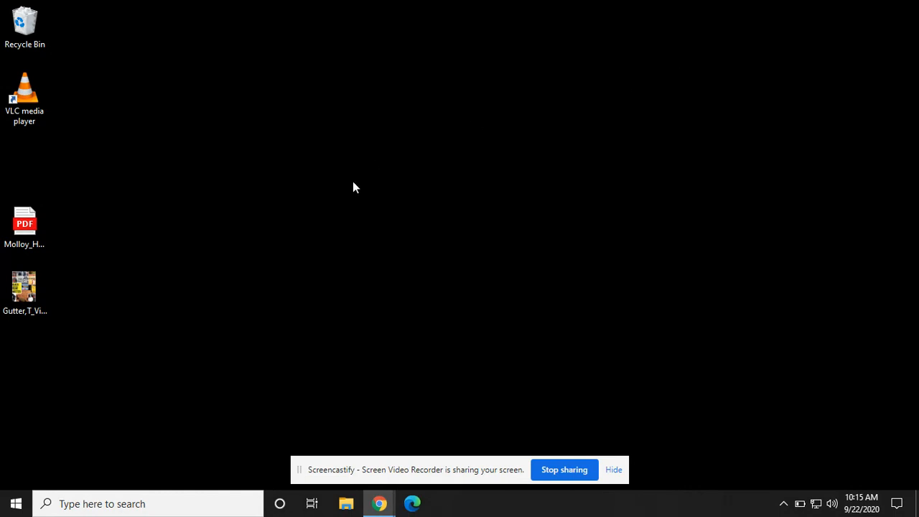
mouse_move(348, 173)
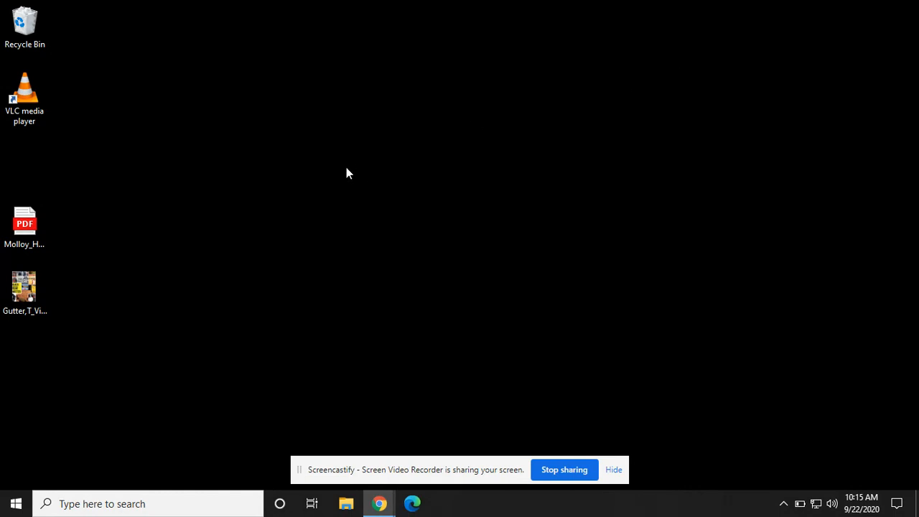
- Dismiss the desktop context menu and launch File Explorer at Quick access from the taskbar
right_click(348, 172)
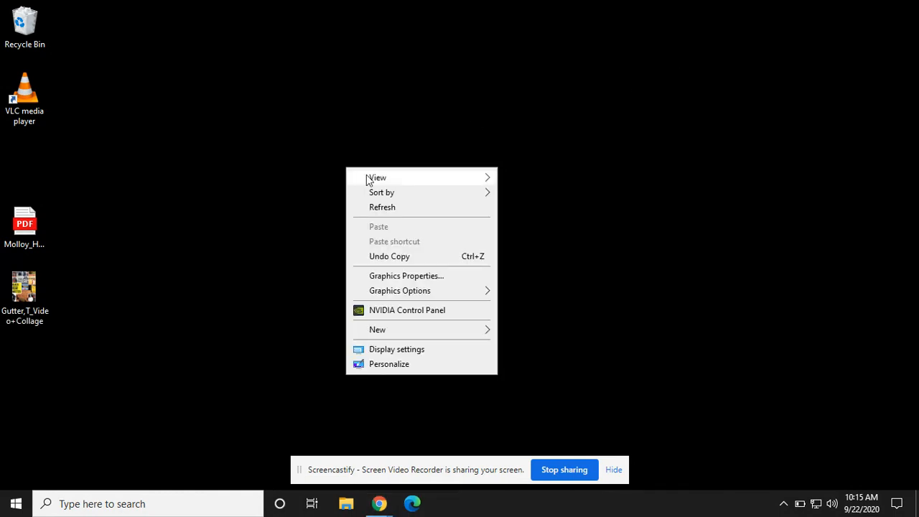
mouse_move(370, 353)
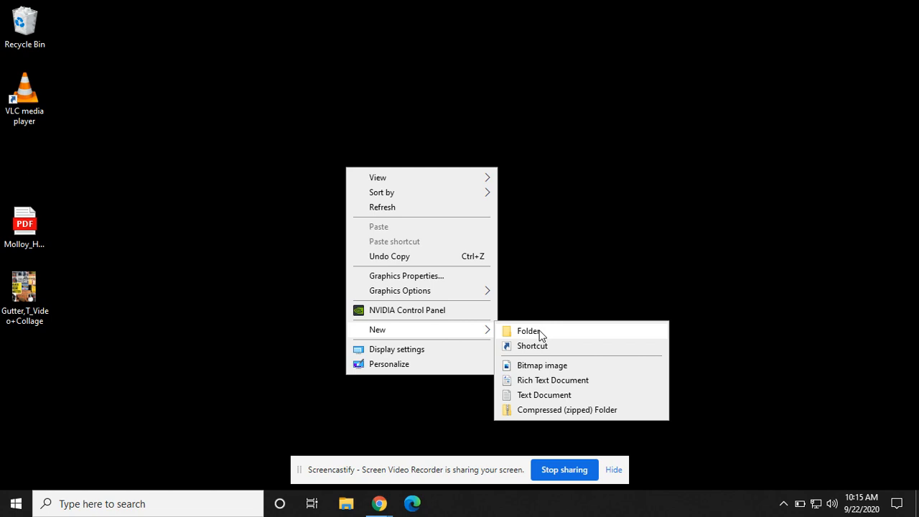
left_click(301, 349)
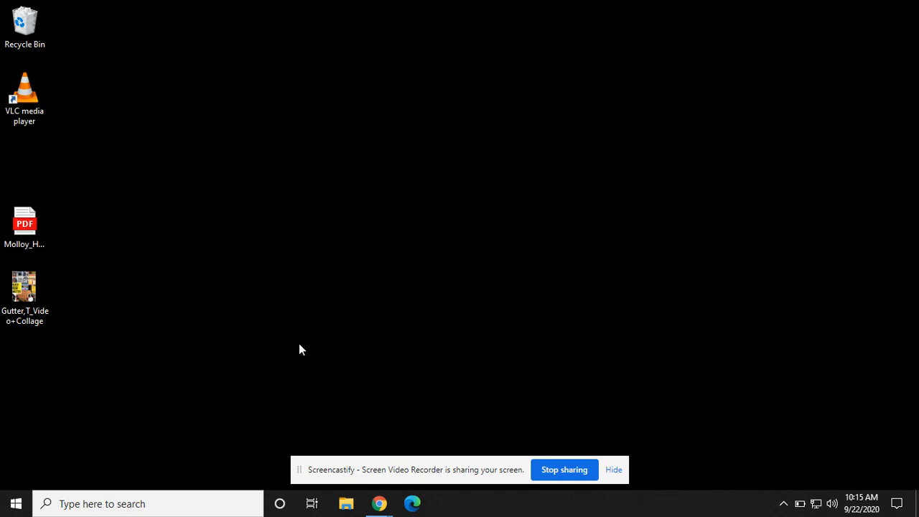
mouse_move(350, 454)
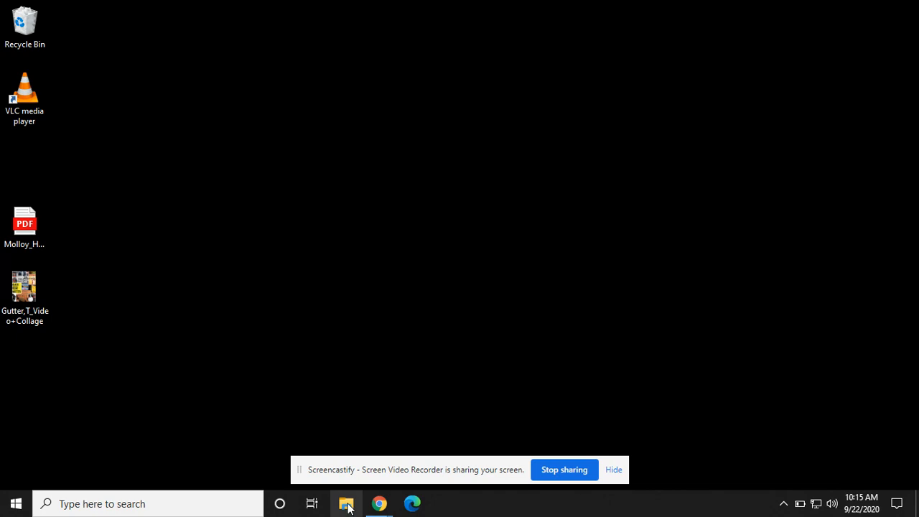
left_click(347, 504)
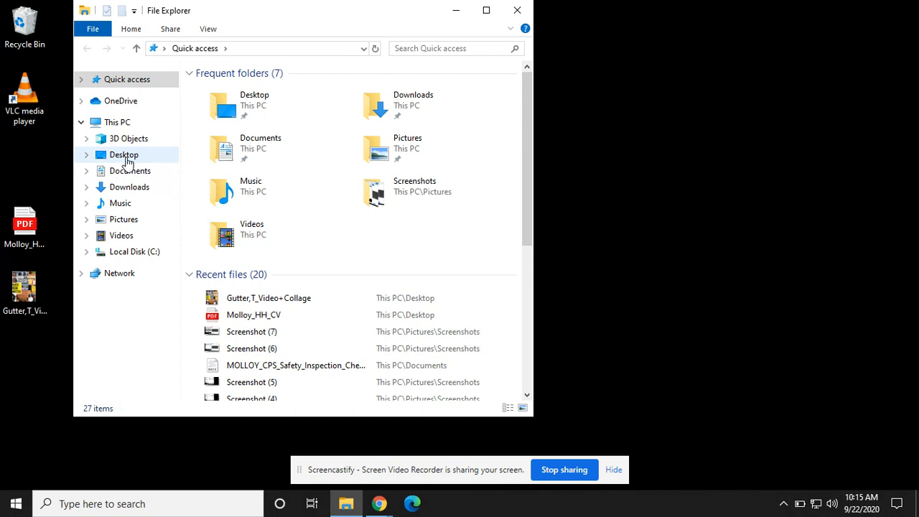
- Navigate to the Desktop folder, listing the video collage and PDF CV
left_click(123, 155)
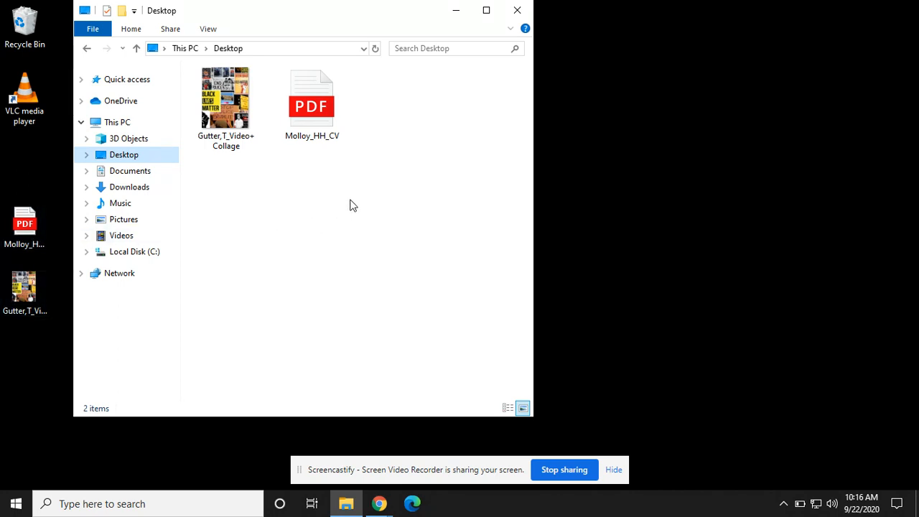
mouse_move(290, 180)
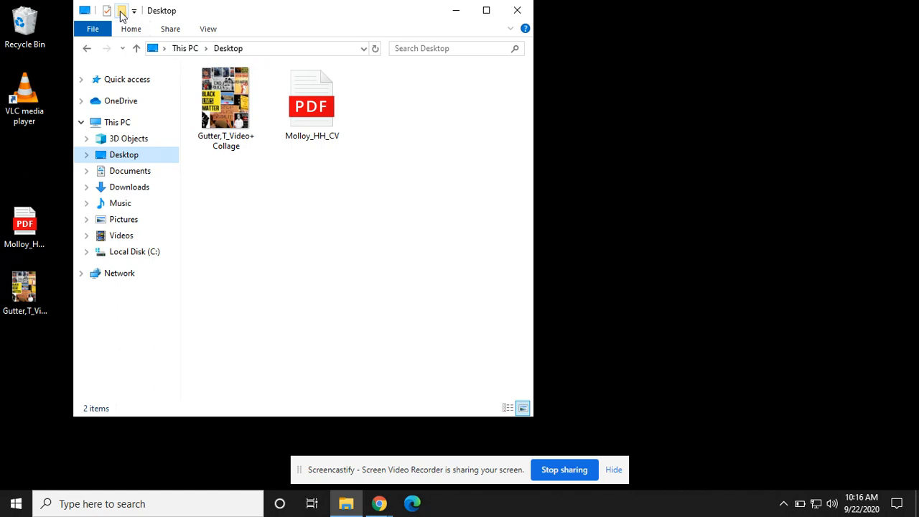
mouse_move(121, 10)
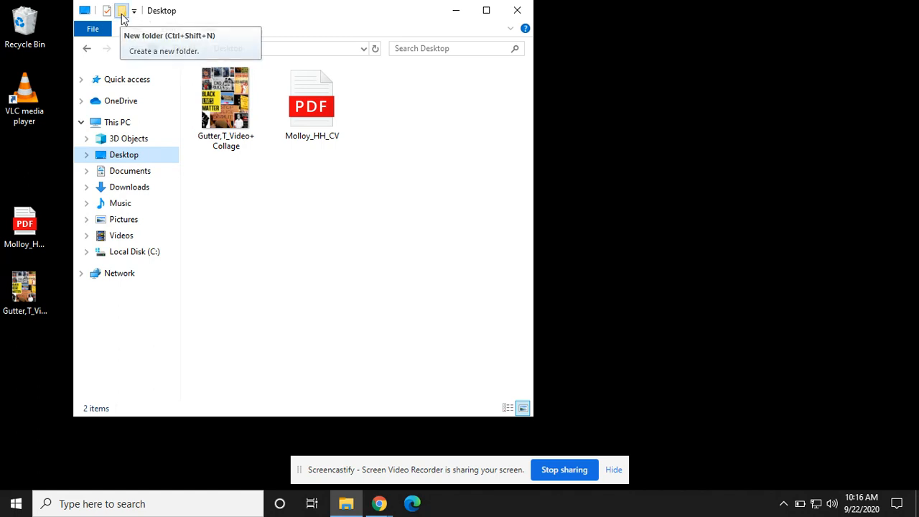
- Create a new Desktop folder named 'Images' using the Quick Access New folder button
left_click(121, 11)
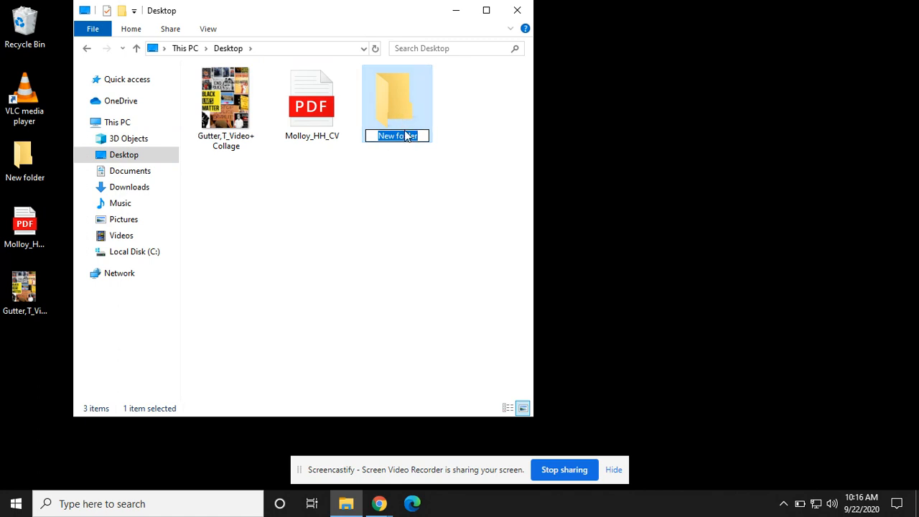
type("Images")
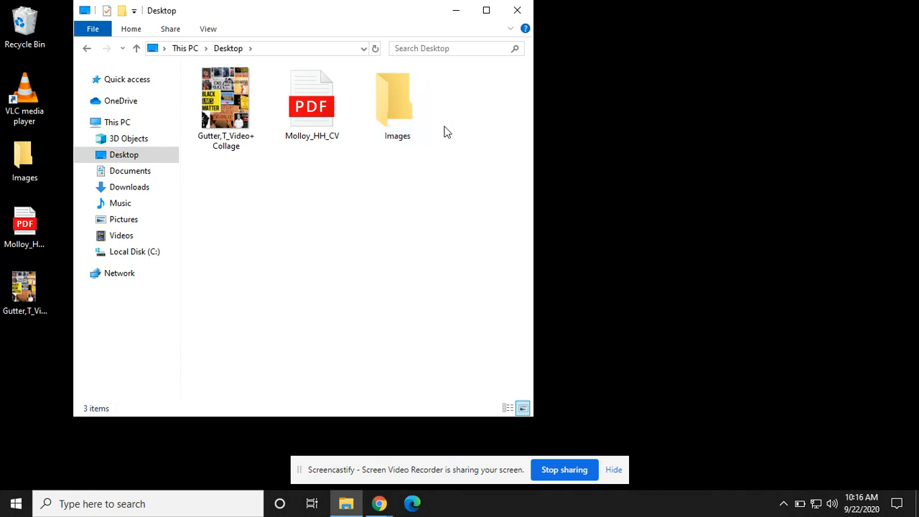
mouse_move(445, 153)
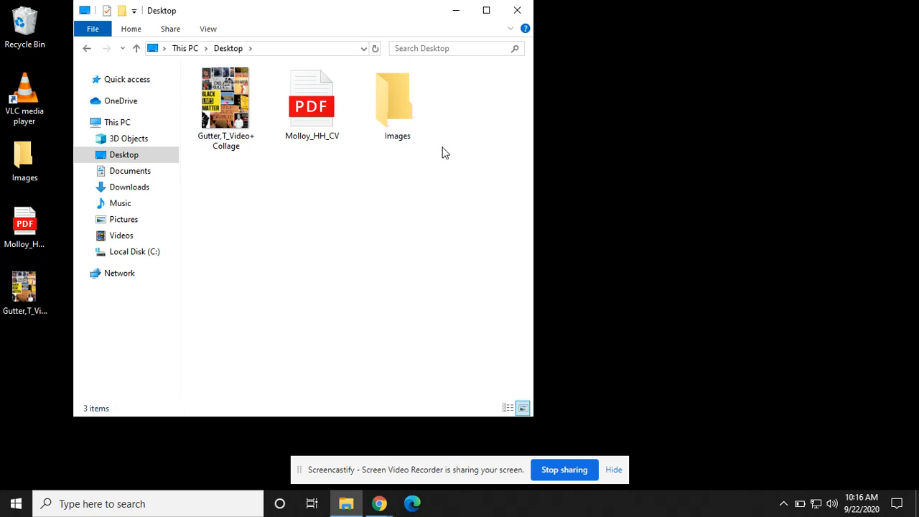